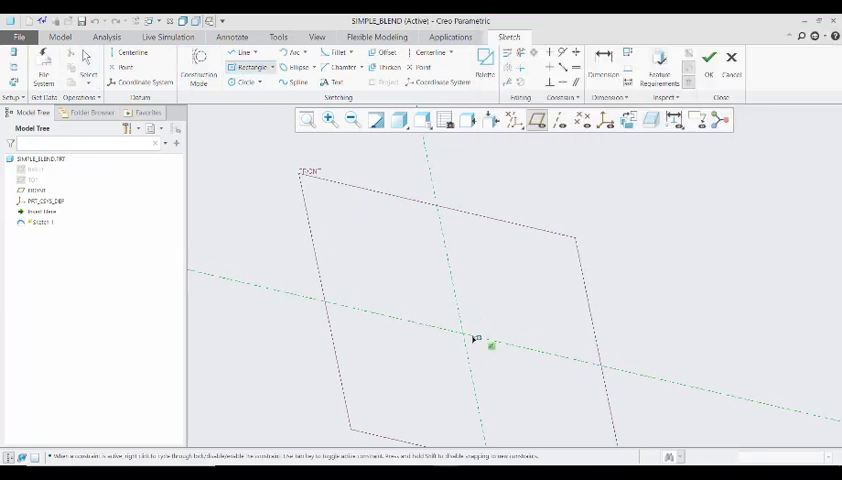
Step: Draw a centre rectangle about the sketch origin and finish Sketch 1
drag(492, 346, 551, 277)
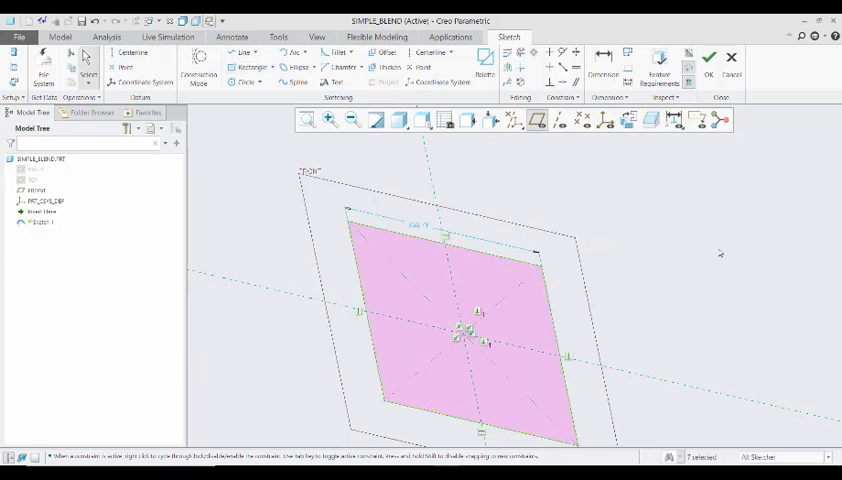
click(708, 62)
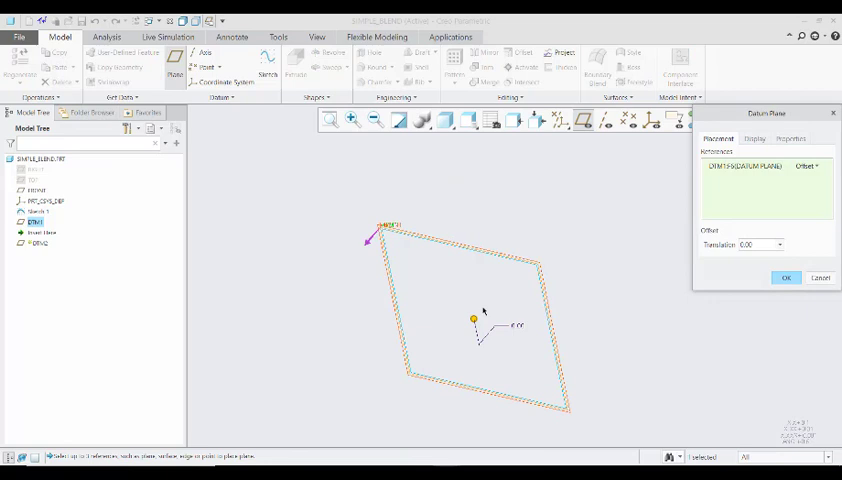
Step: Drag the datum plane offset to about 239.69 from the sketch plane and confirm
drag(473, 319, 557, 225)
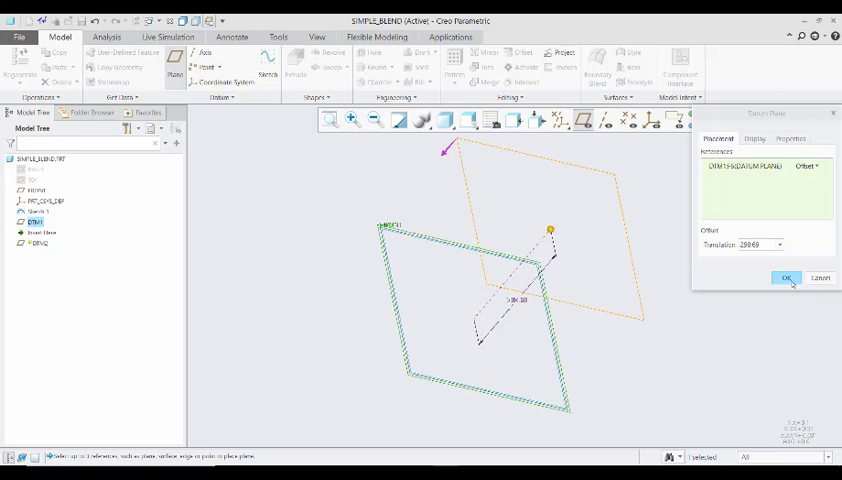
click(786, 278)
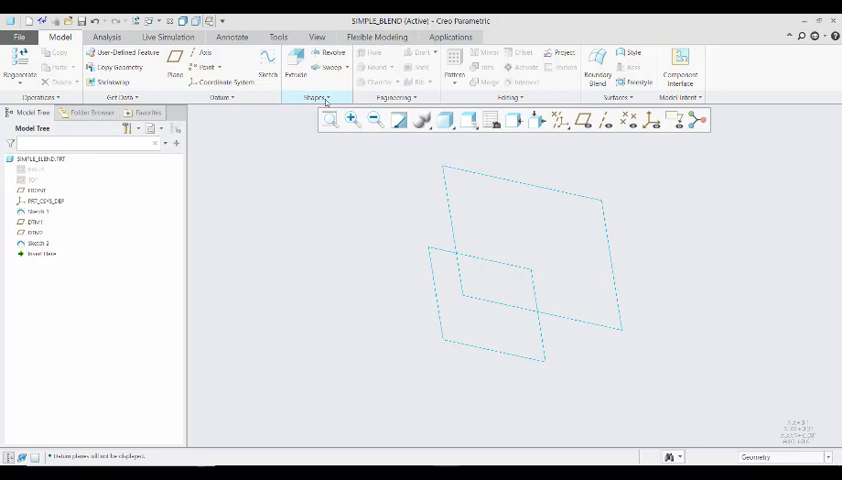
Step: Choose Blend from the Shapes group dropdown
click(315, 97)
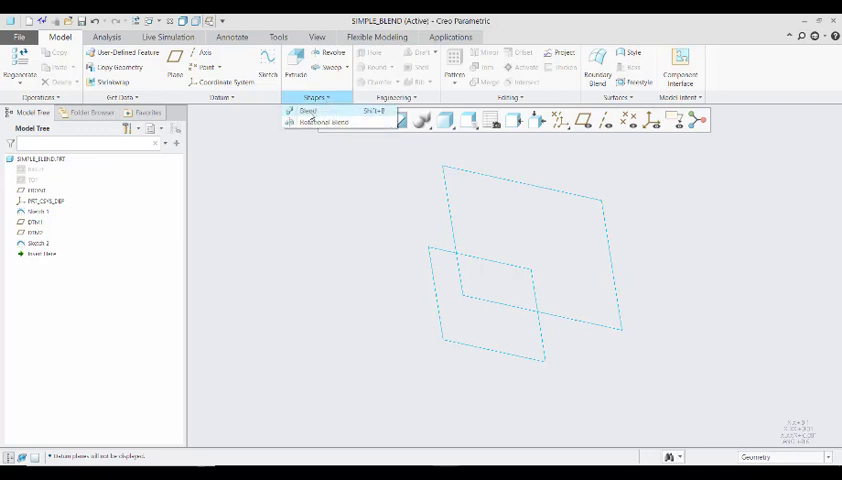
click(308, 110)
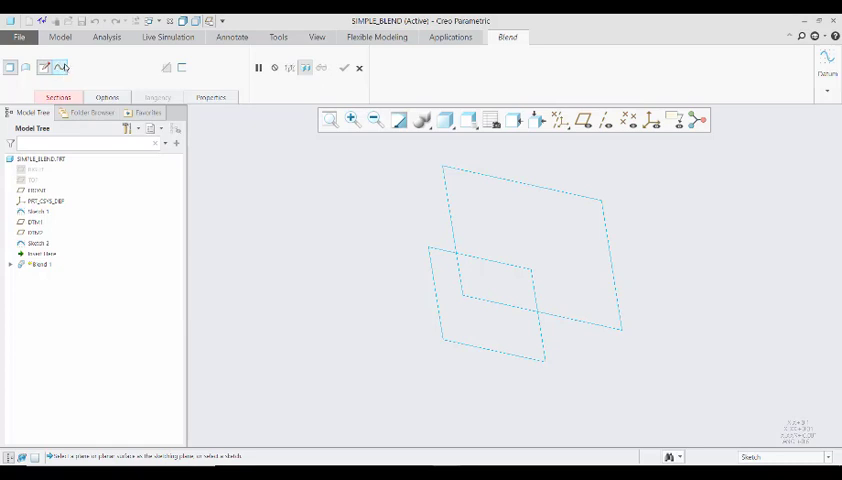
mouse_move(62, 68)
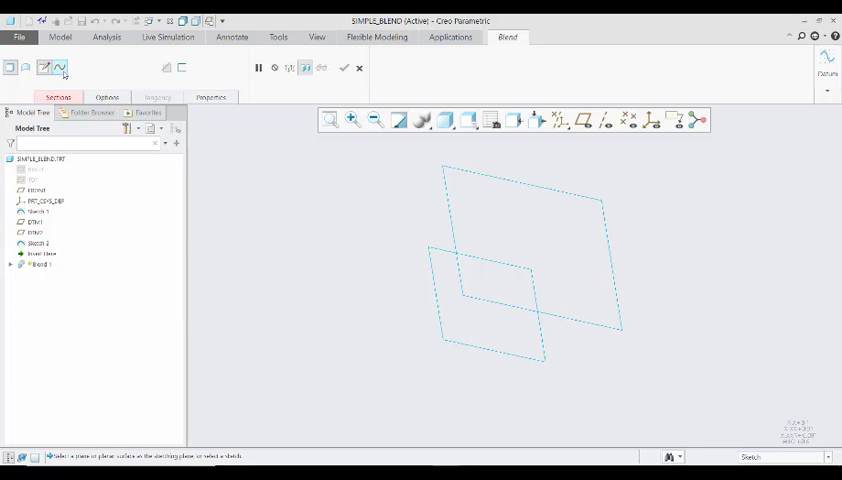
mouse_move(58, 67)
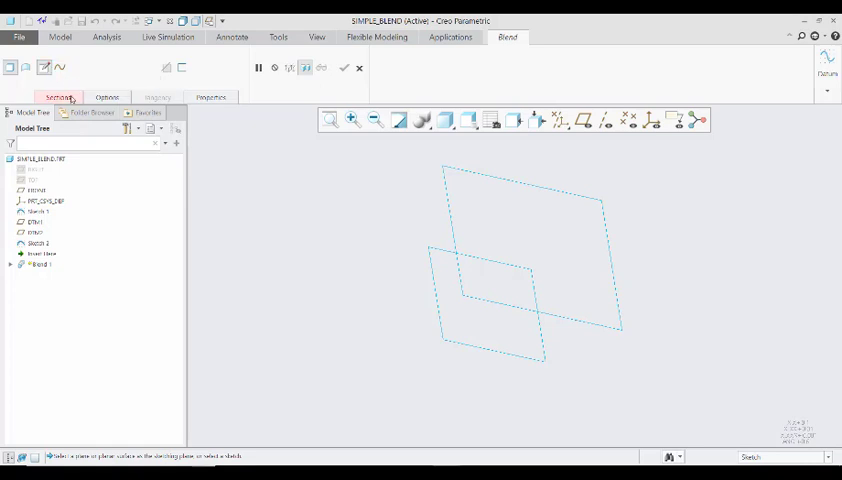
Step: Switch the blend to Selected sections in the Sections tab
click(58, 97)
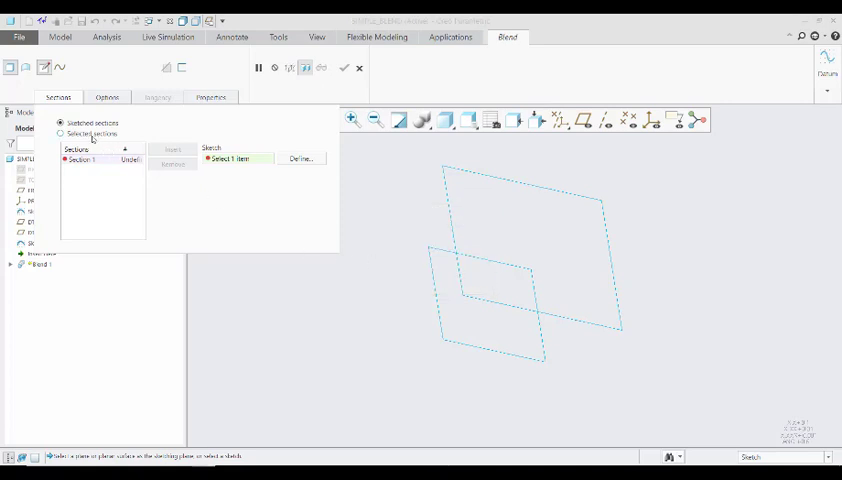
click(61, 134)
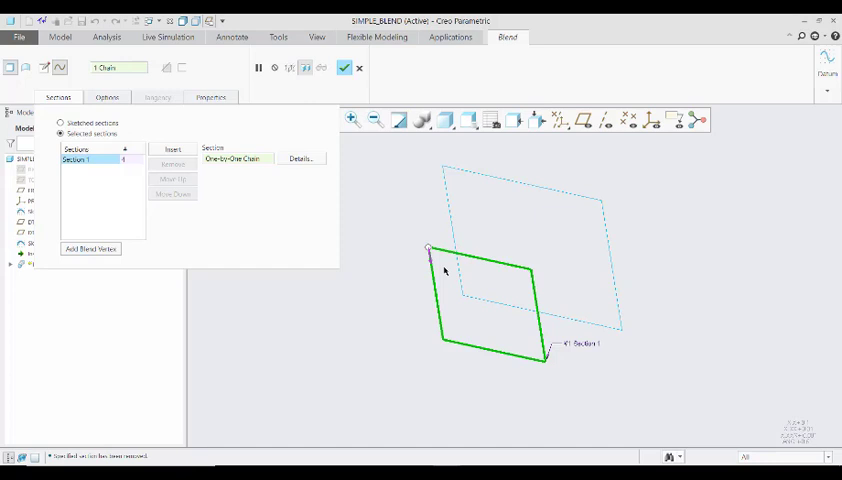
mouse_move(435, 270)
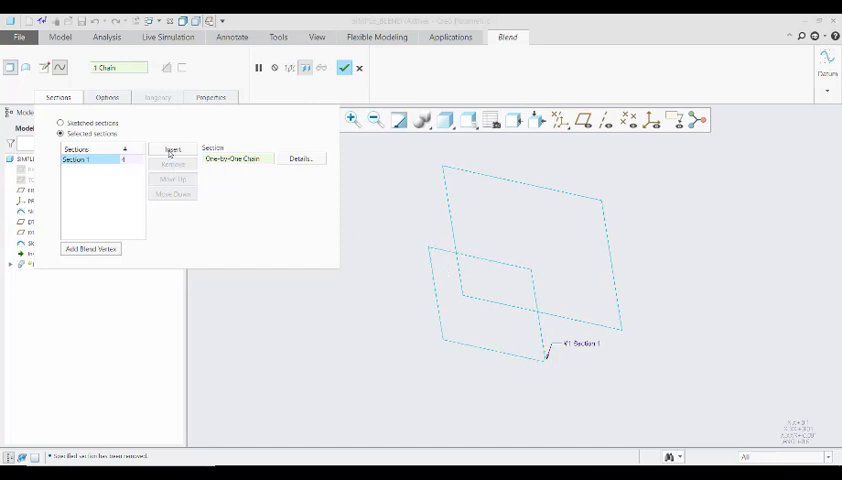
Step: Insert the upper rectangle as the blend's second section
click(172, 148)
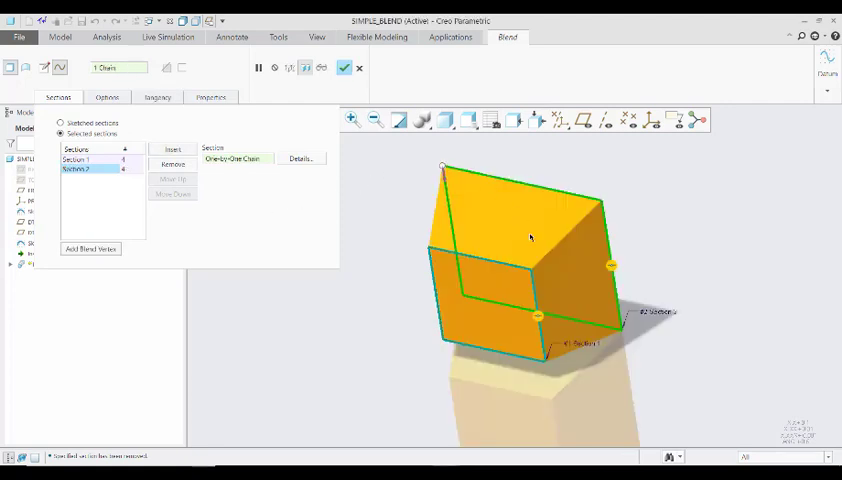
mouse_move(497, 280)
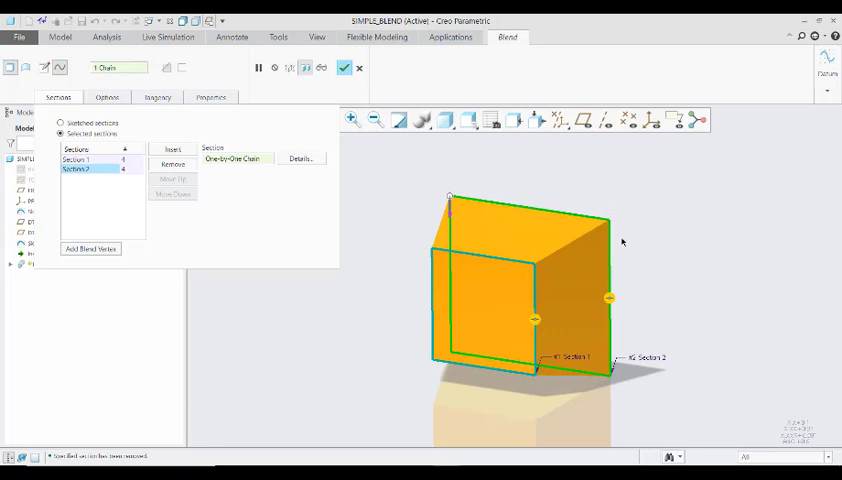
mouse_move(623, 239)
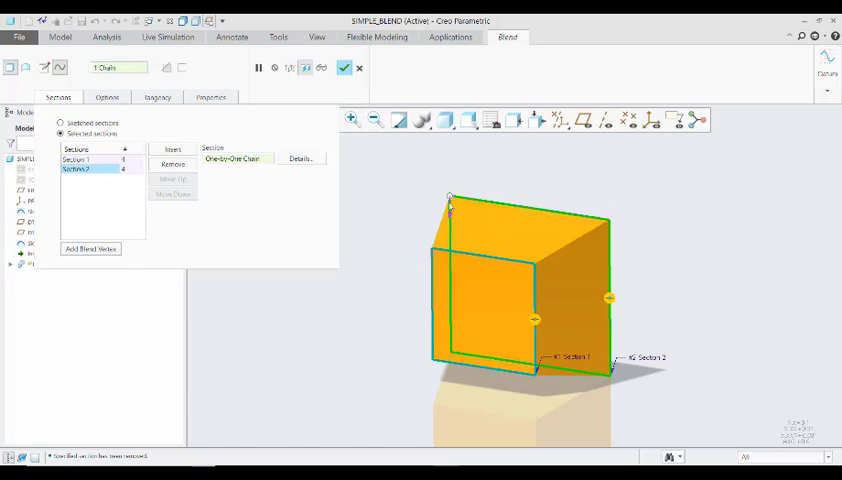
mouse_move(492, 187)
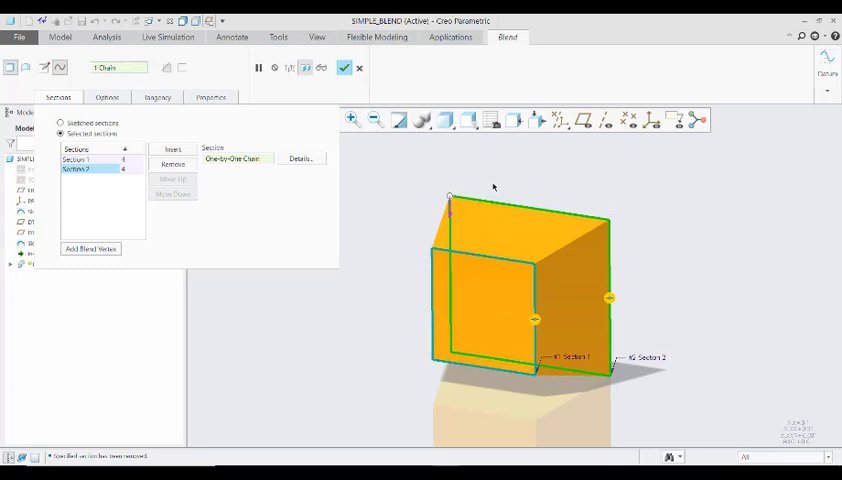
mouse_move(473, 285)
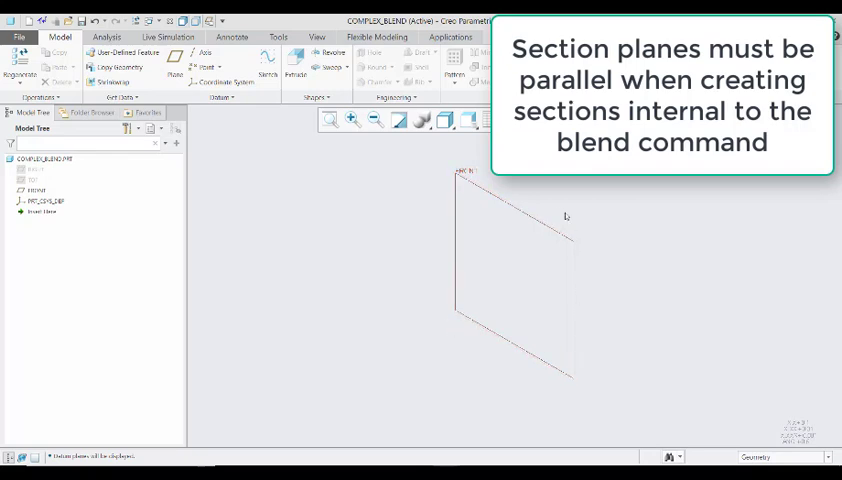
mouse_move(506, 200)
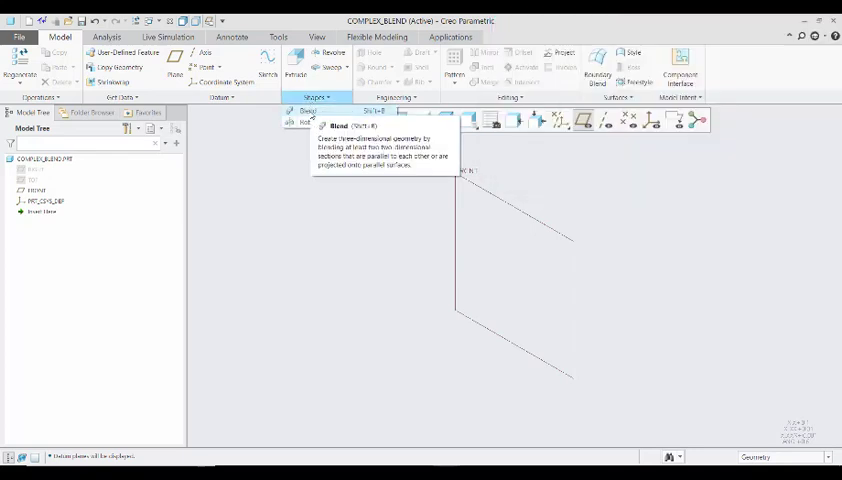
Step: Start a Blend and define the first sketched section
click(308, 111)
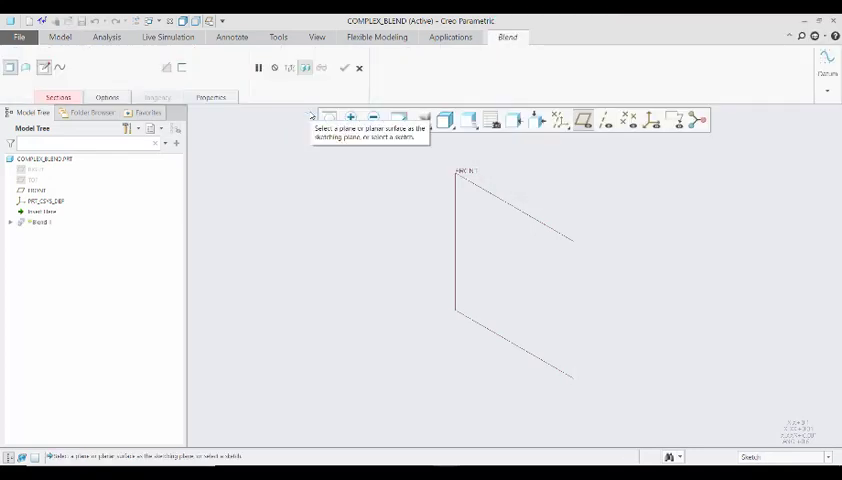
mouse_move(122, 89)
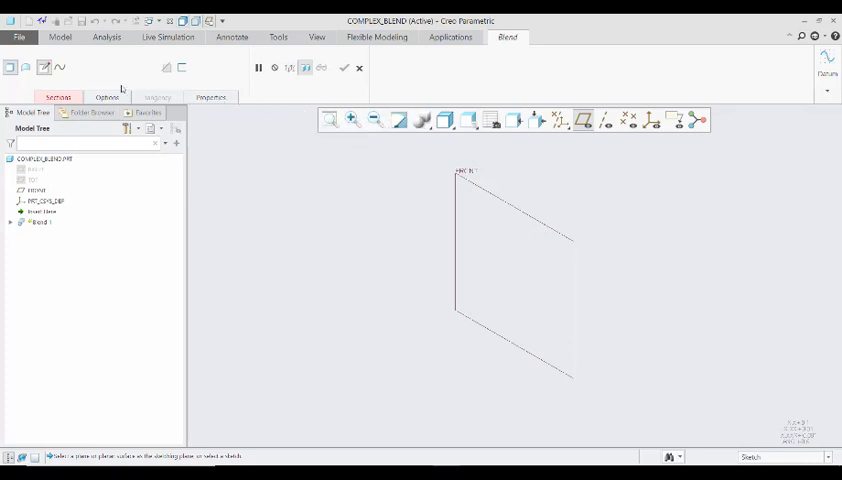
mouse_move(44, 67)
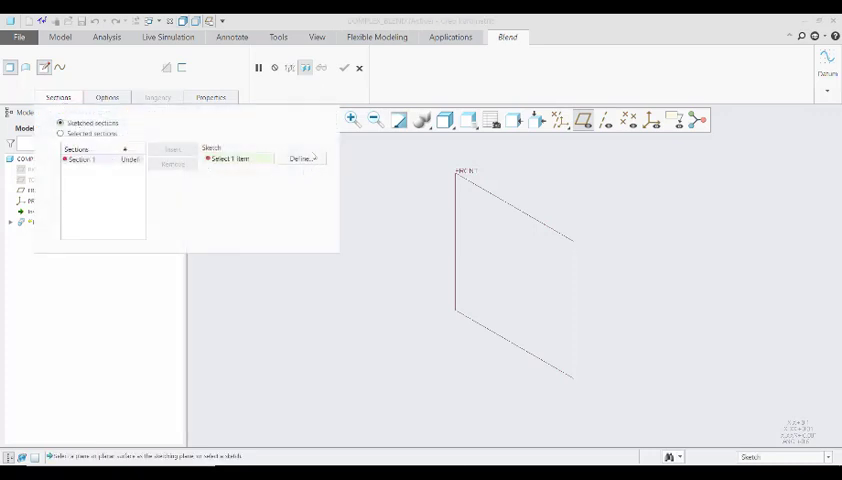
click(303, 158)
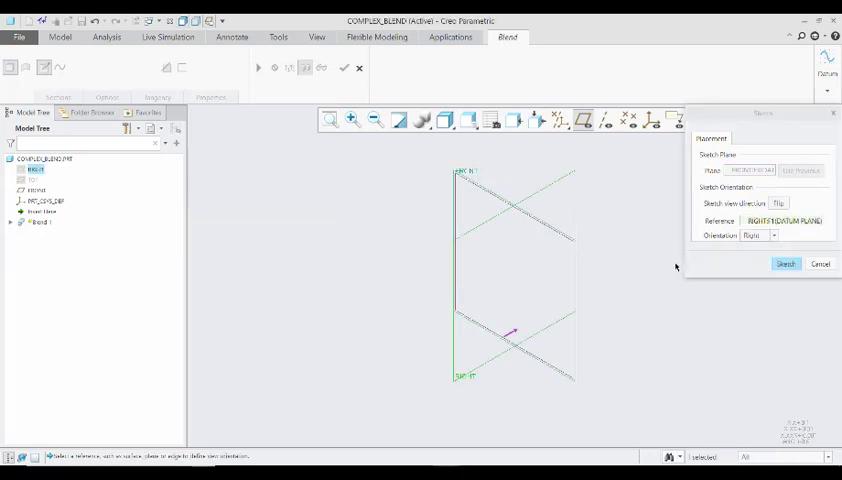
Step: Enter sketch mode on the FRONT plane for the triangular first section
click(786, 263)
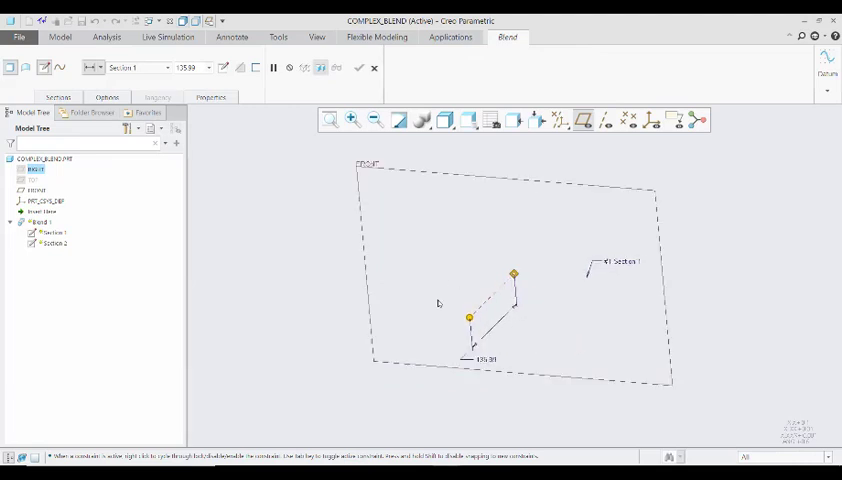
mouse_move(421, 316)
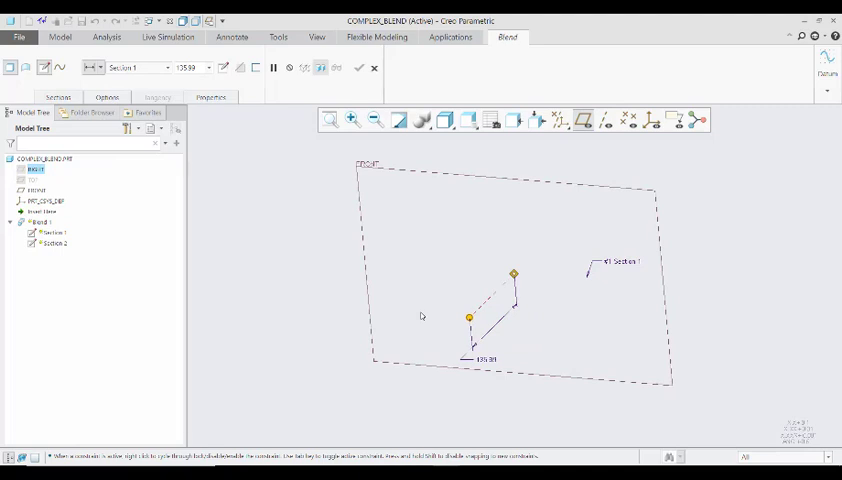
mouse_move(508, 353)
text(250)
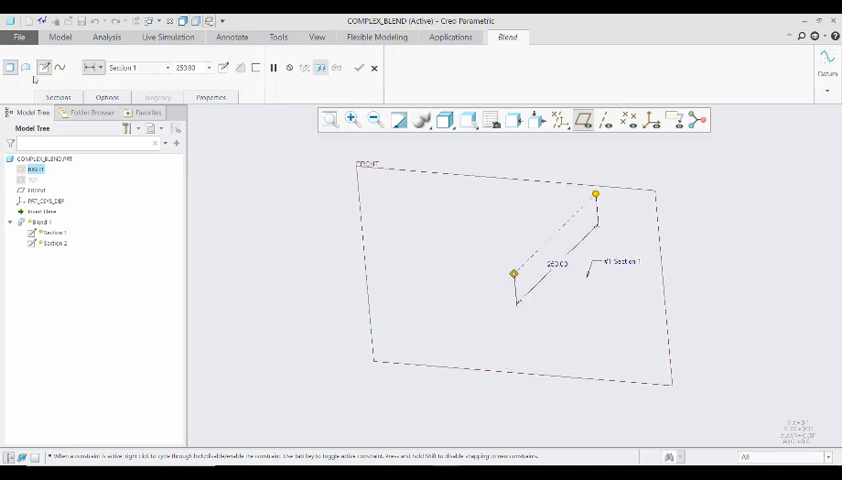
Step: Open the Sections tab after offsetting Section 2 by 250
click(58, 97)
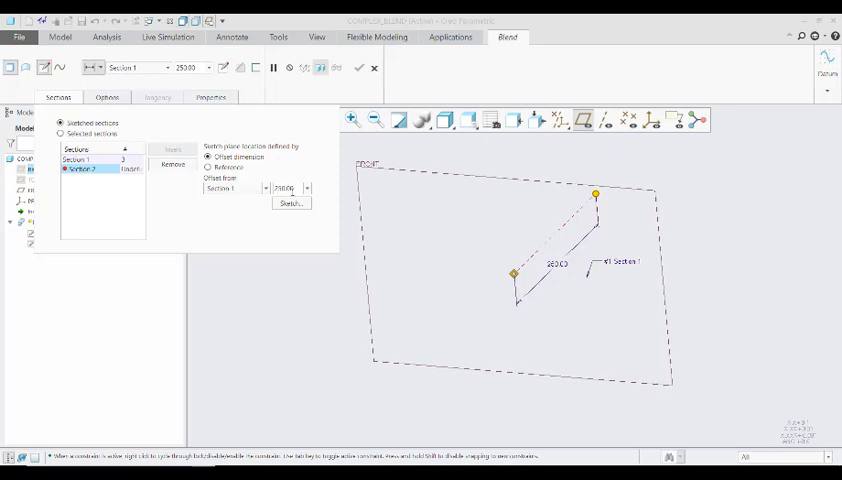
Step: Open the sketch for Section 2 from the Sections tab
click(290, 203)
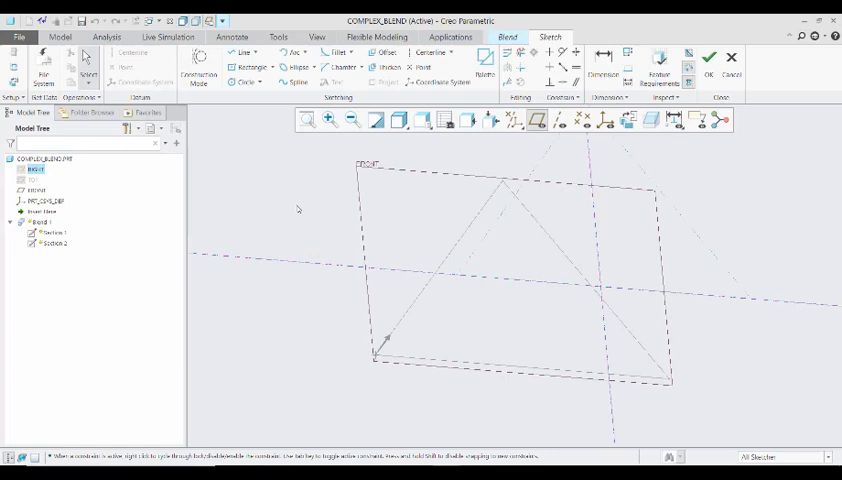
mouse_move(553, 235)
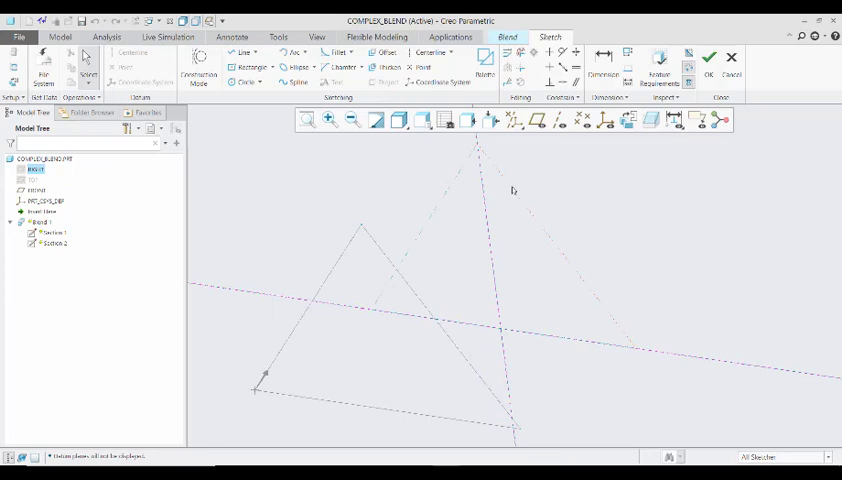
mouse_move(514, 191)
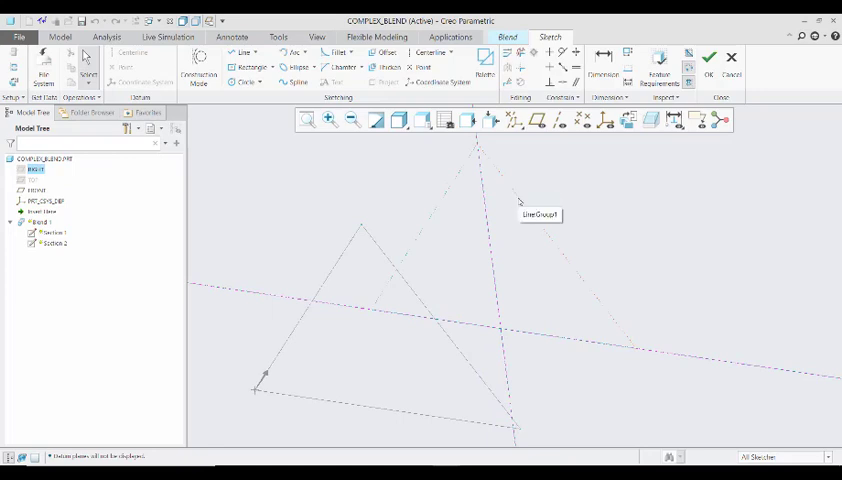
mouse_move(459, 179)
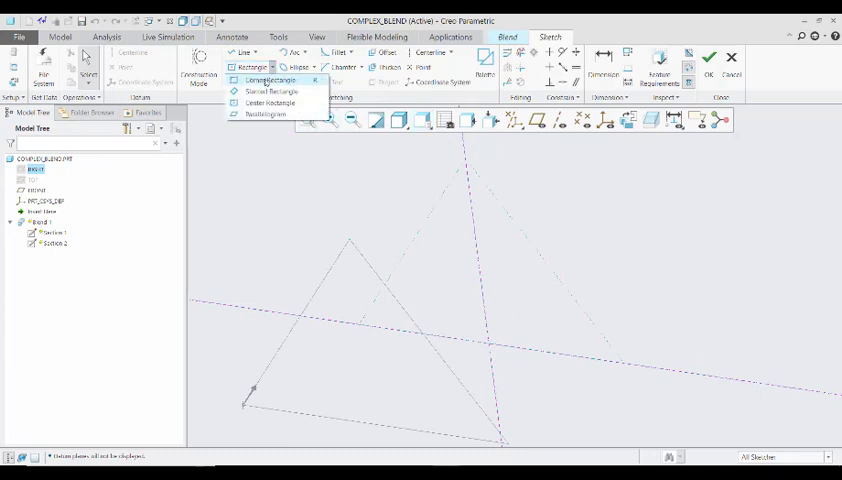
Step: Draw a corner rectangle over the triangle and resolve its constraint conflict
click(270, 80)
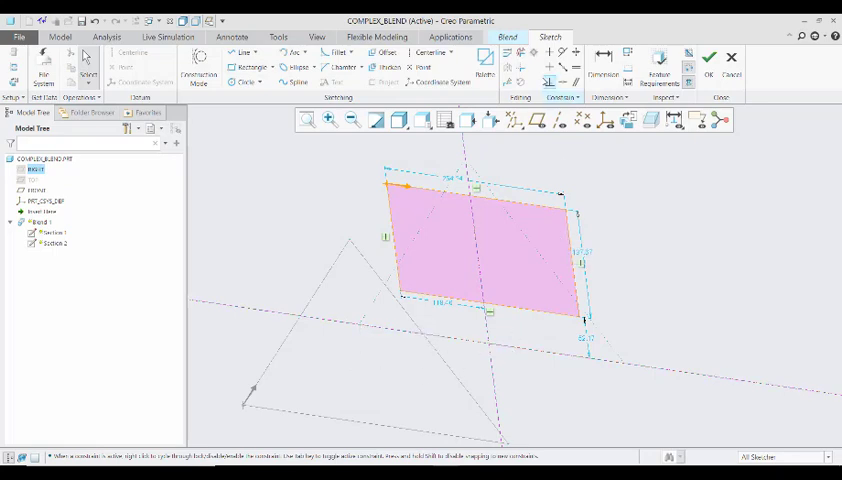
mouse_move(590, 325)
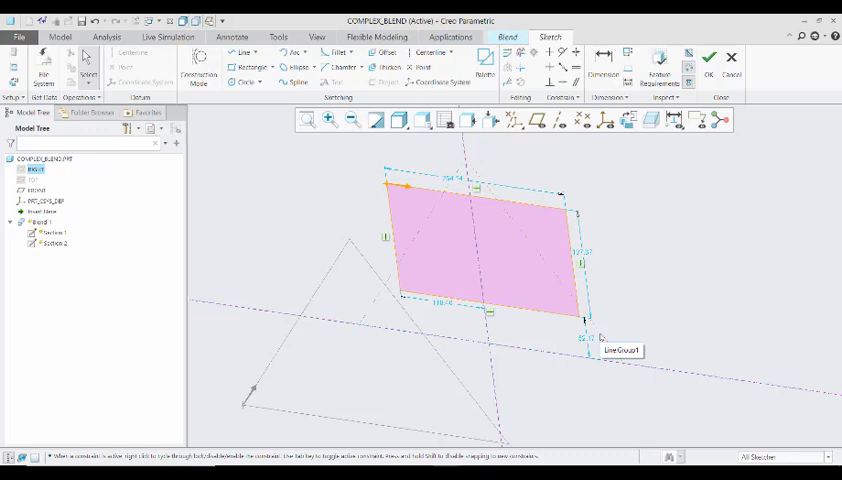
mouse_move(565, 120)
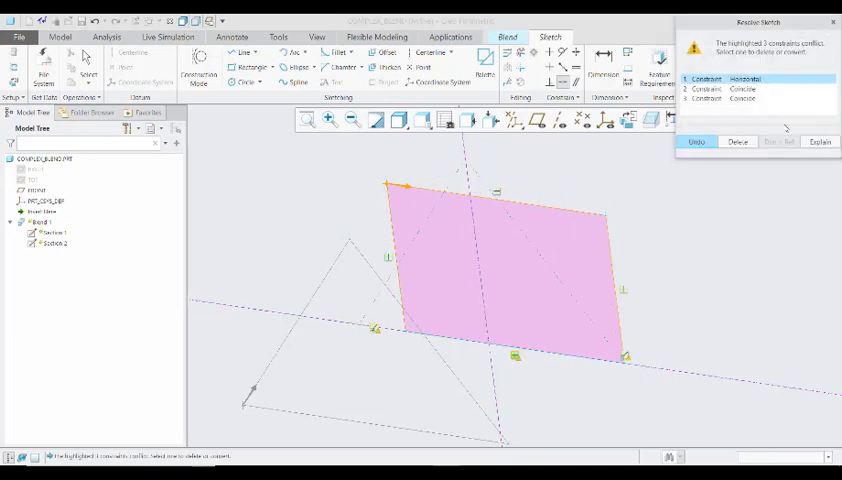
click(738, 141)
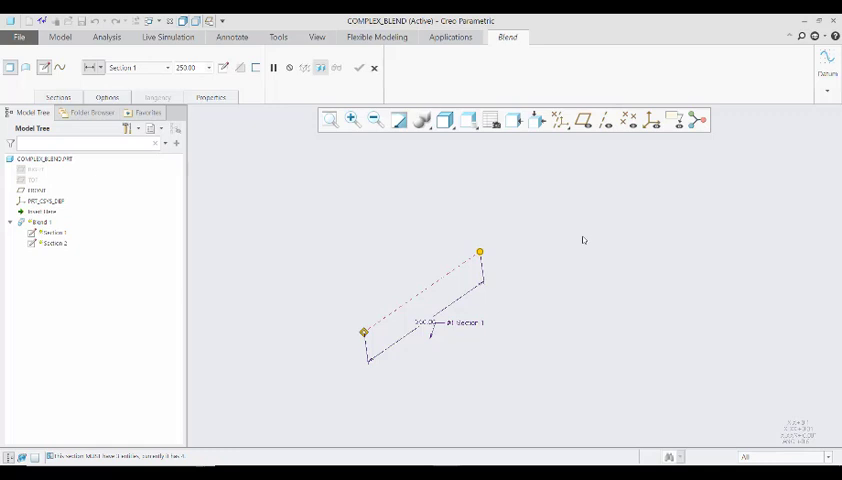
mouse_move(399, 267)
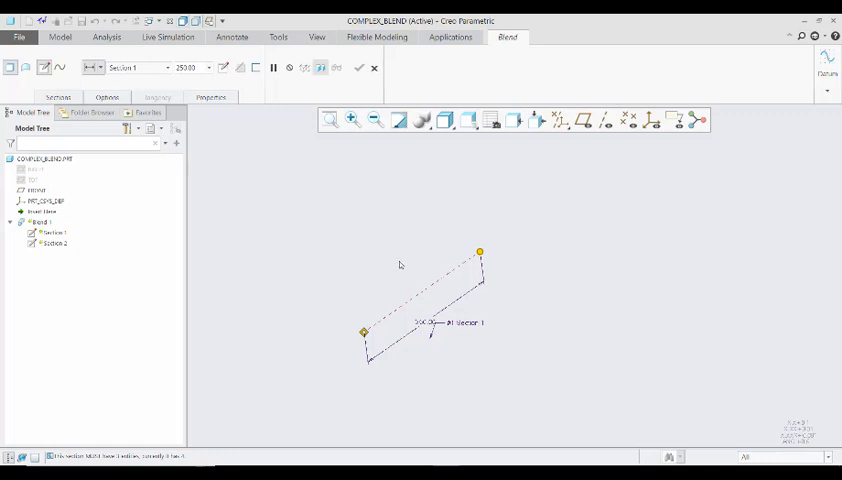
Step: Make the triangle's top corner a blend vertex in Section 1 and save the sketch
click(58, 97)
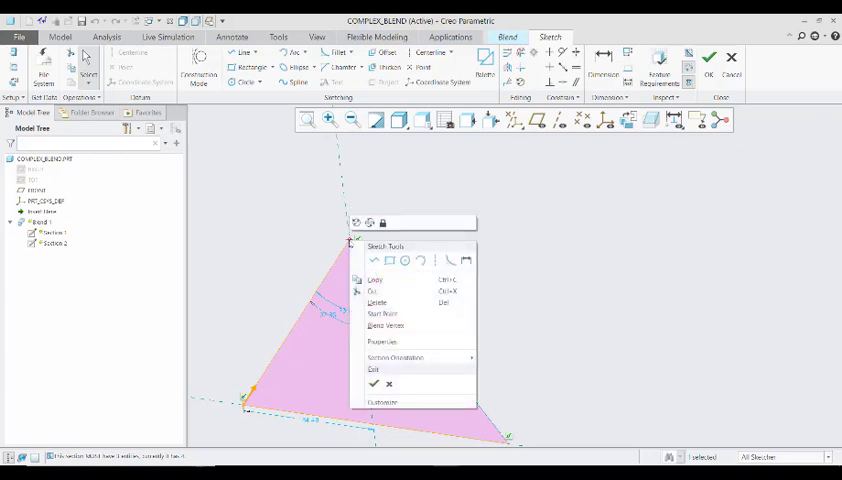
click(400, 330)
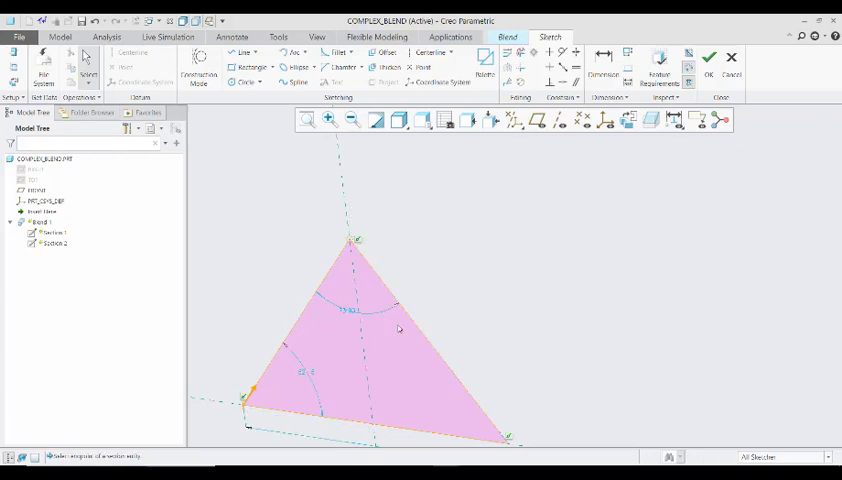
mouse_move(352, 241)
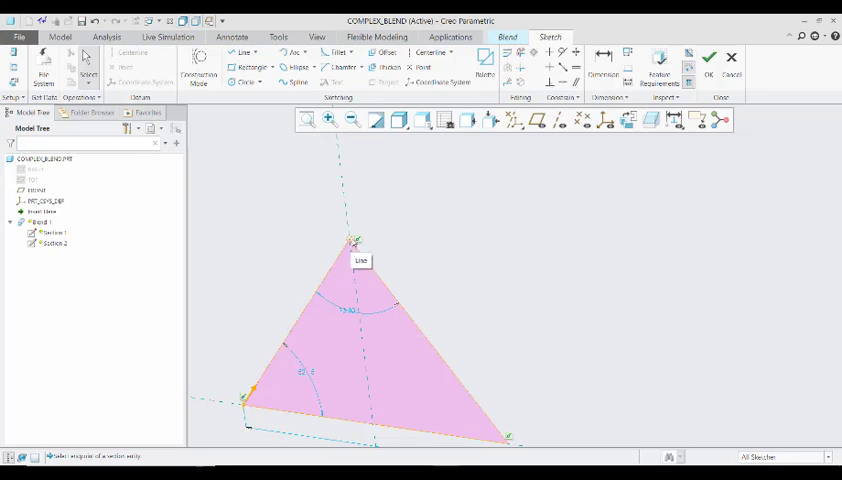
mouse_move(709, 57)
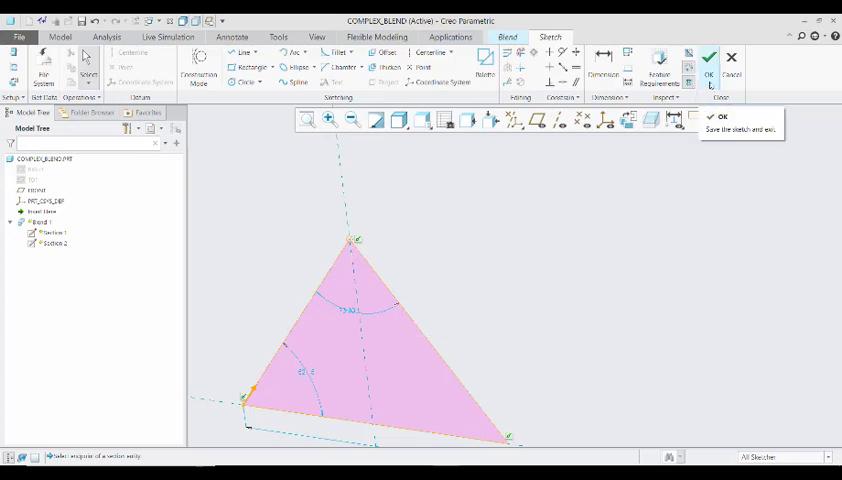
click(709, 57)
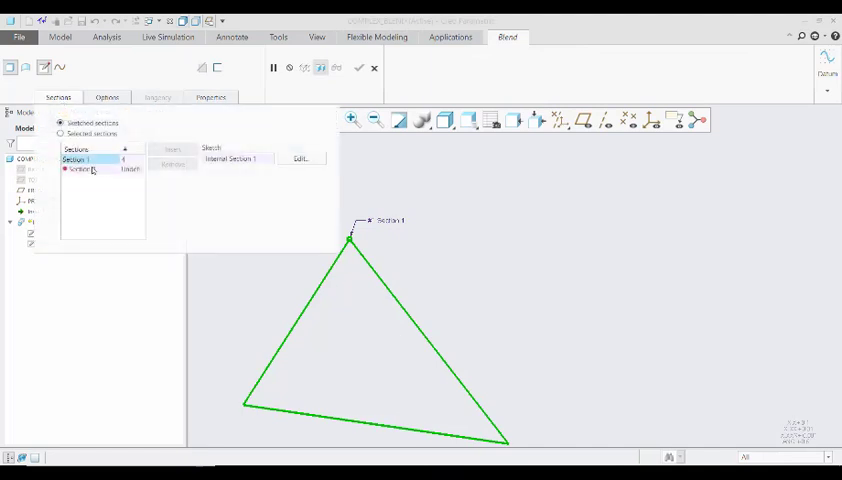
mouse_move(93, 169)
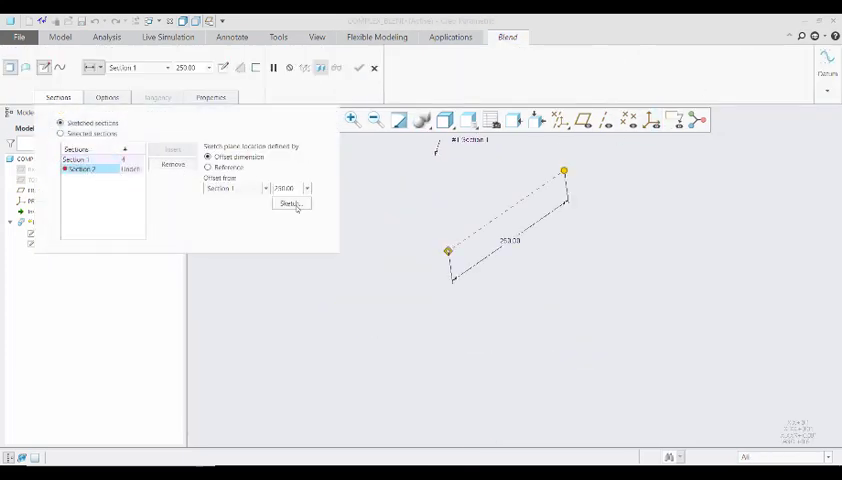
Step: Reopen the Section 2 rectangle sketch and select its lower-left corner point
click(290, 204)
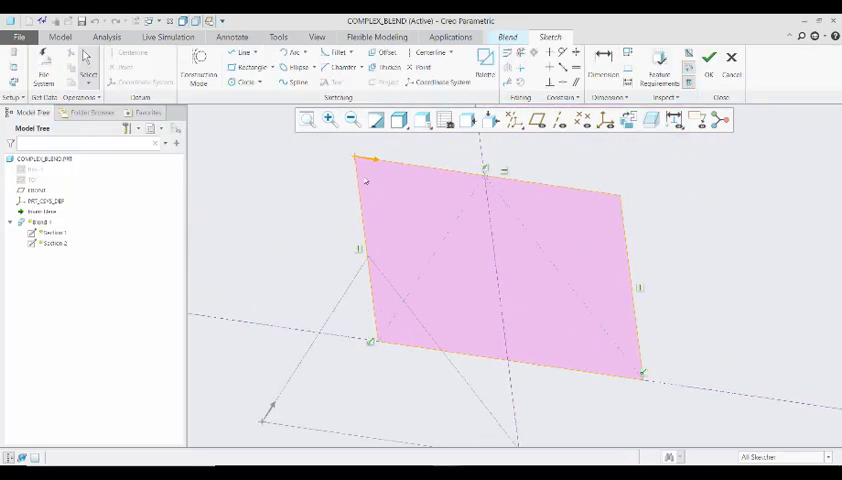
mouse_move(356, 160)
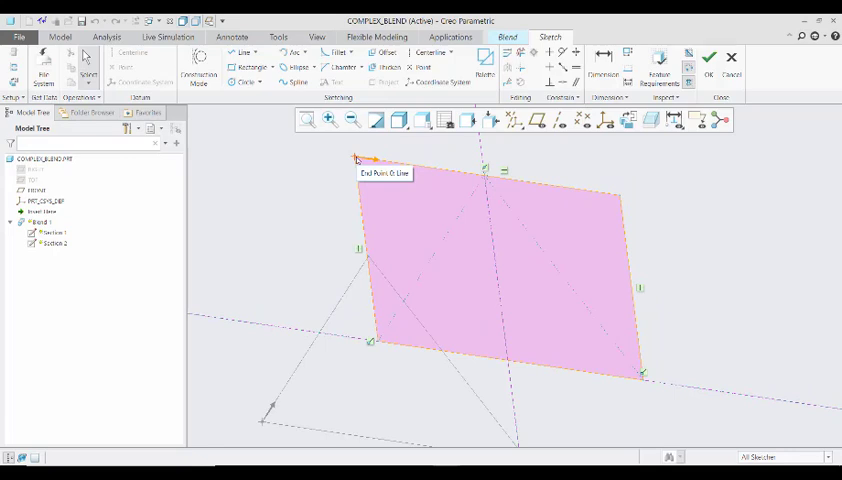
mouse_move(385, 340)
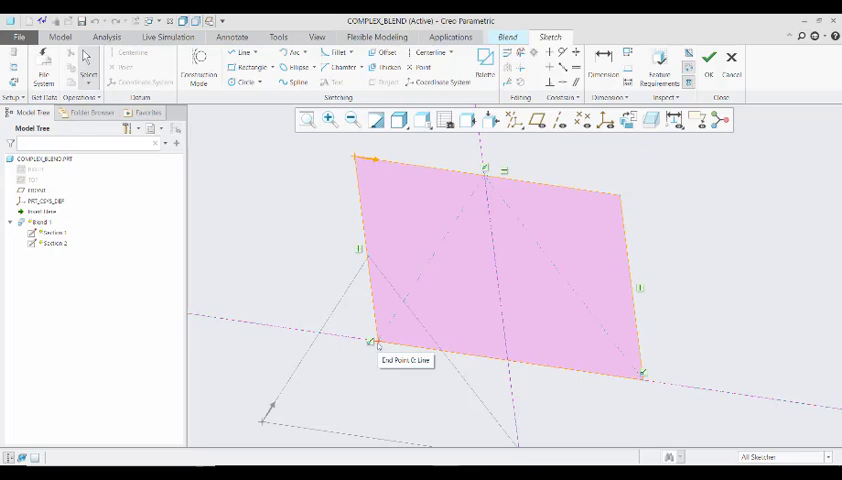
click(375, 343)
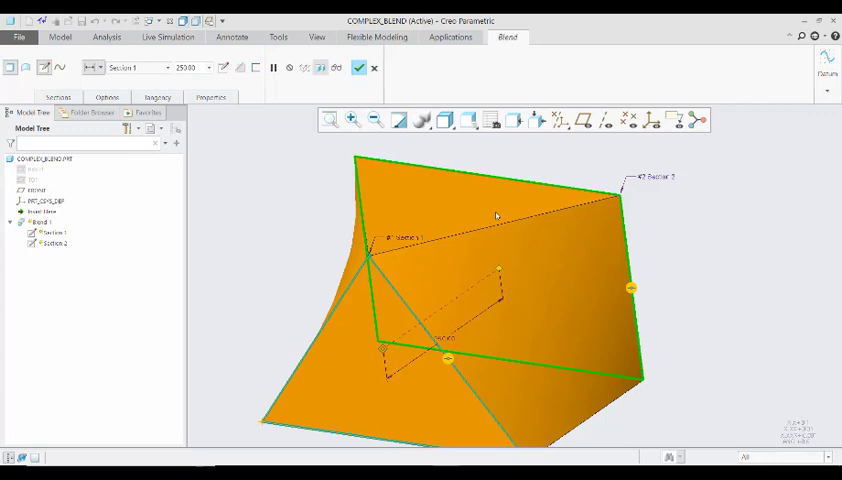
mouse_move(630, 150)
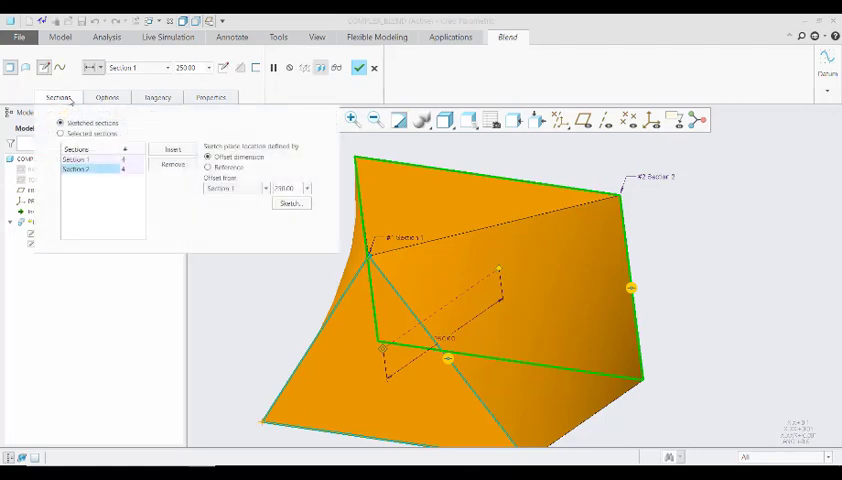
Step: Insert blend Section 3, offset 250 from Section 2
click(172, 150)
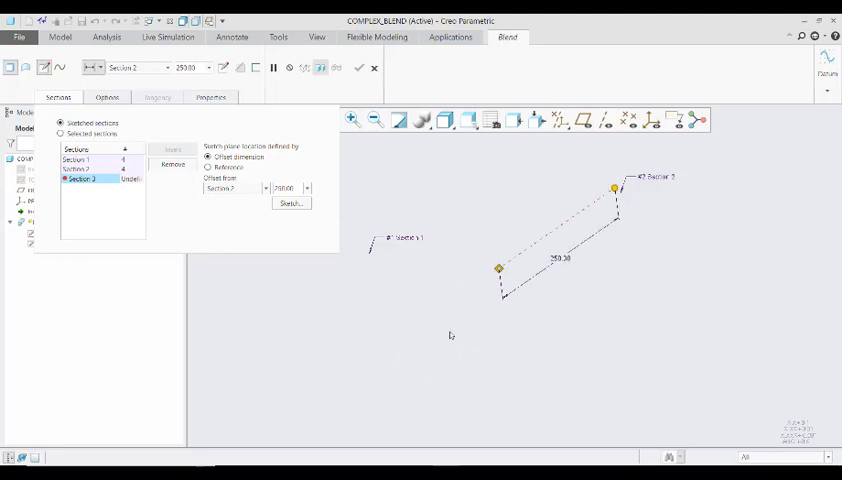
mouse_move(291, 214)
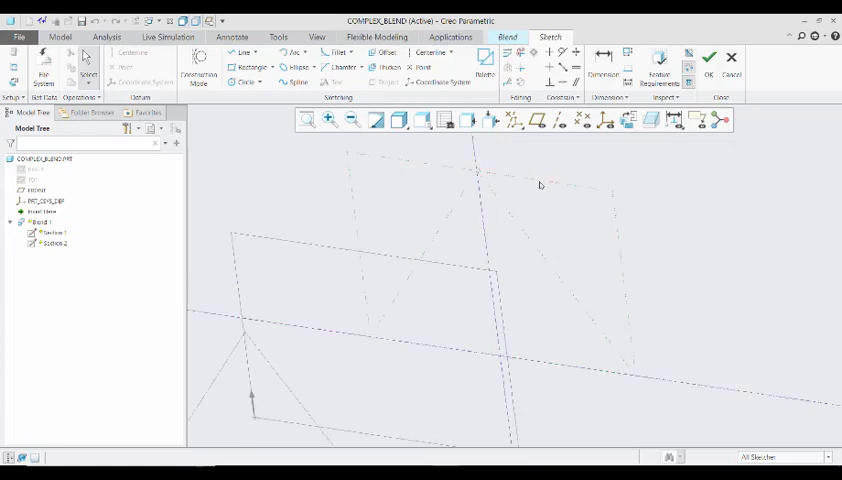
mouse_move(363, 294)
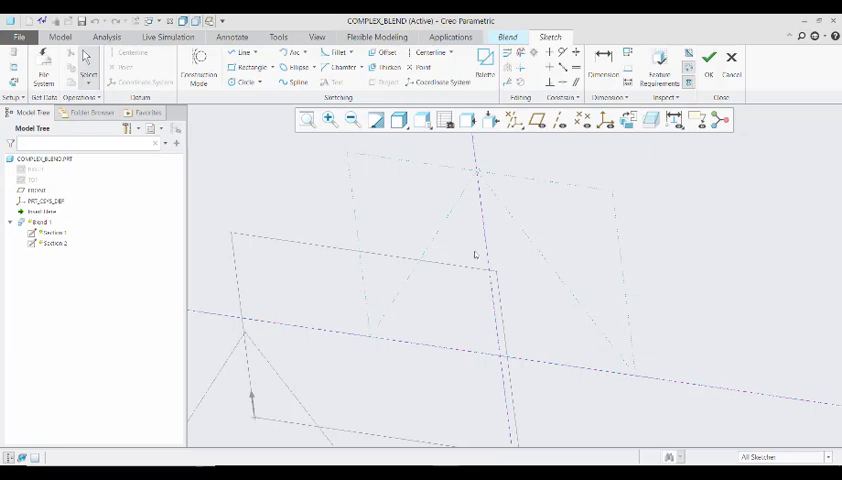
mouse_move(423, 200)
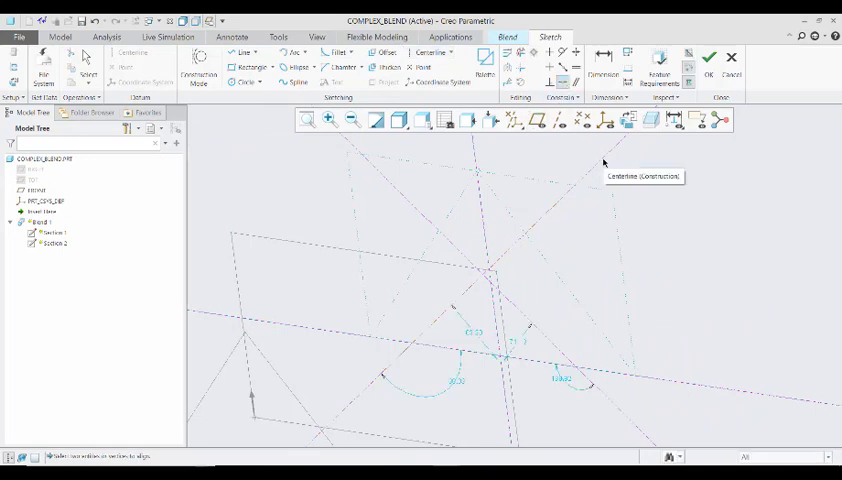
mouse_move(613, 193)
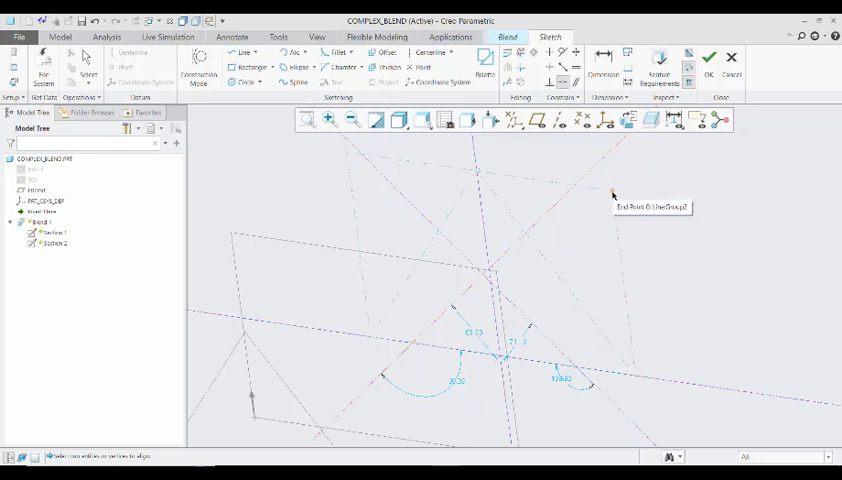
mouse_move(568, 223)
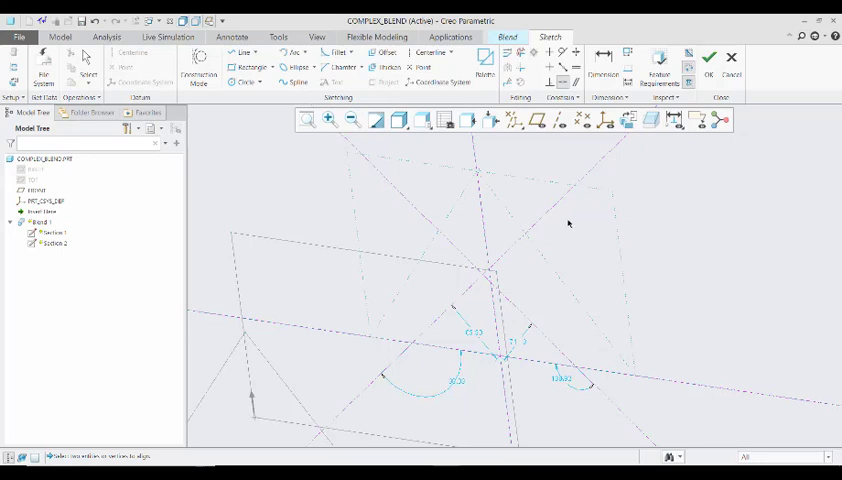
mouse_move(611, 193)
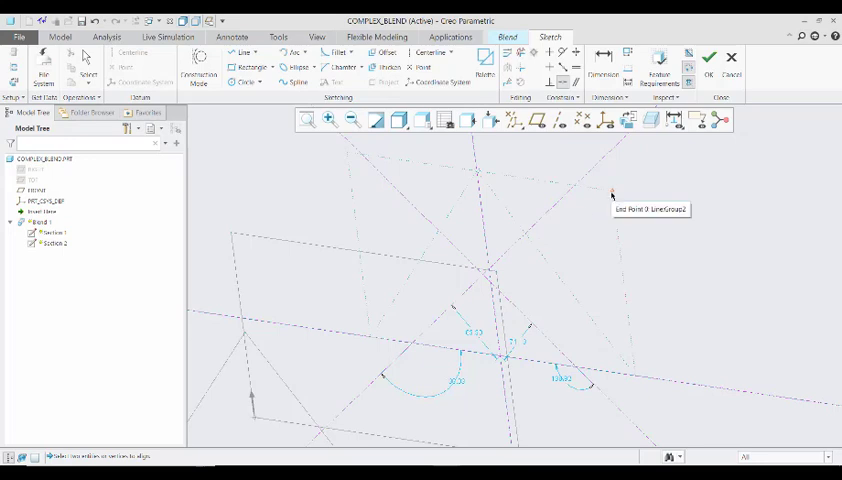
mouse_move(398, 328)
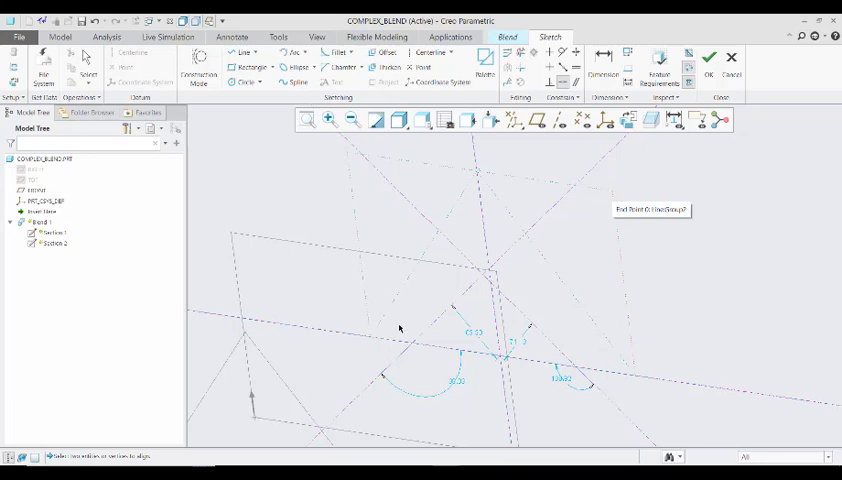
mouse_move(377, 331)
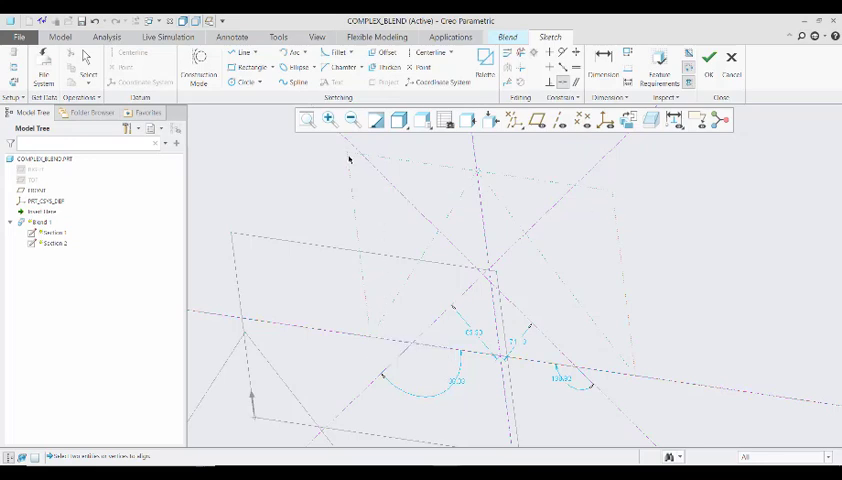
mouse_move(611, 194)
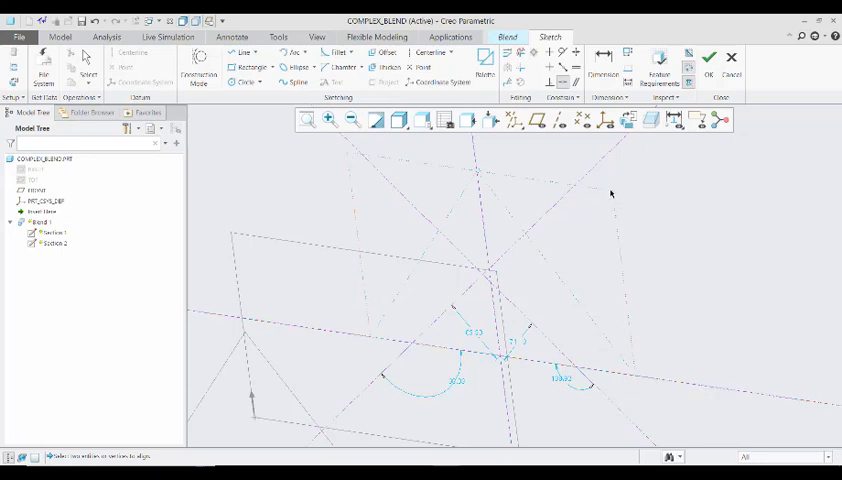
mouse_move(609, 157)
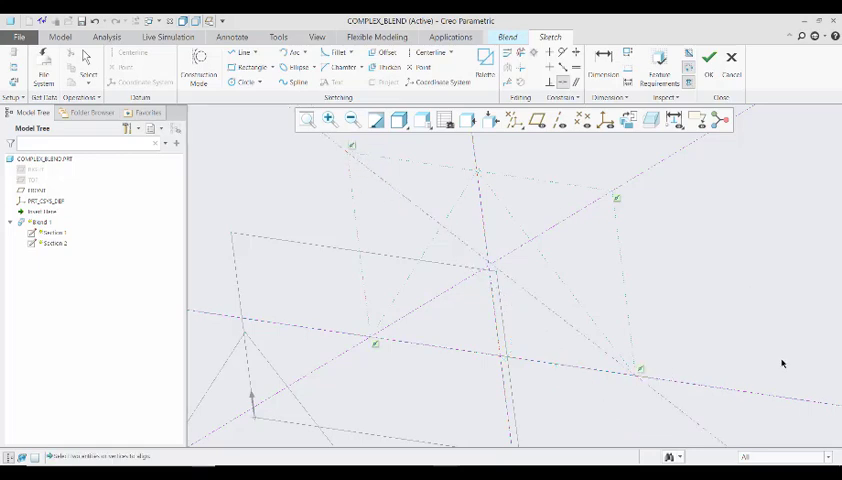
mouse_move(614, 362)
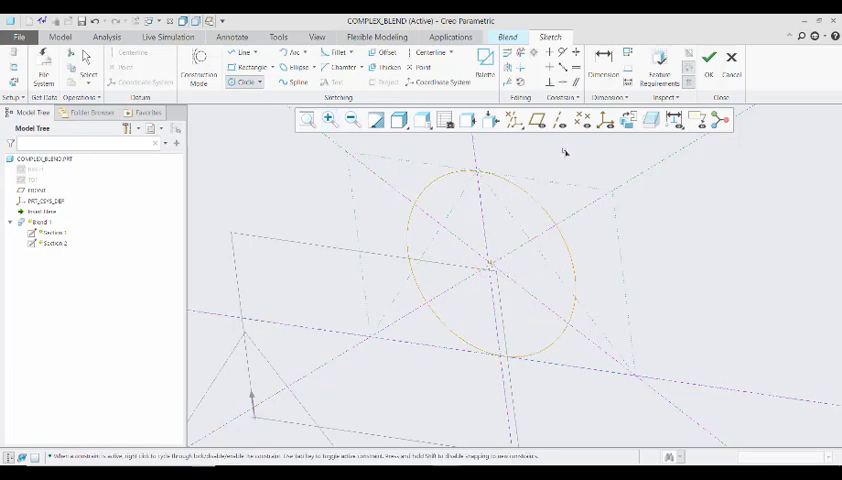
Step: Set the circle's radius to finish the circle at the centerline intersection
click(490, 270)
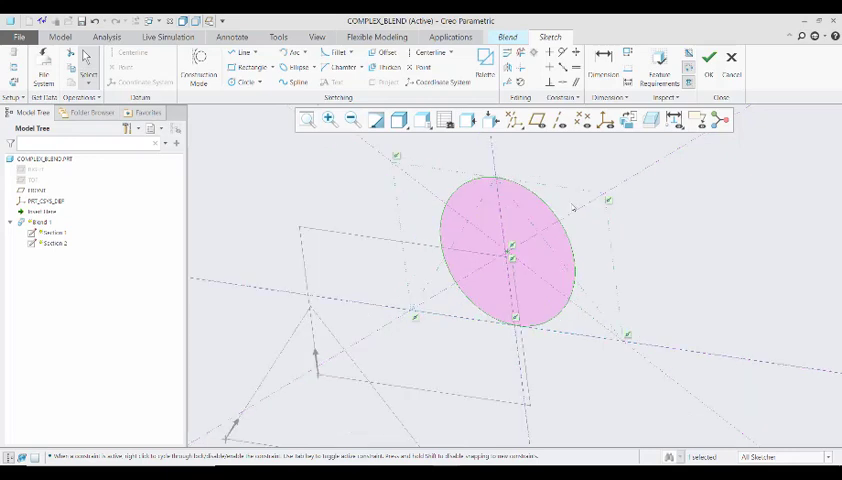
mouse_move(517, 410)
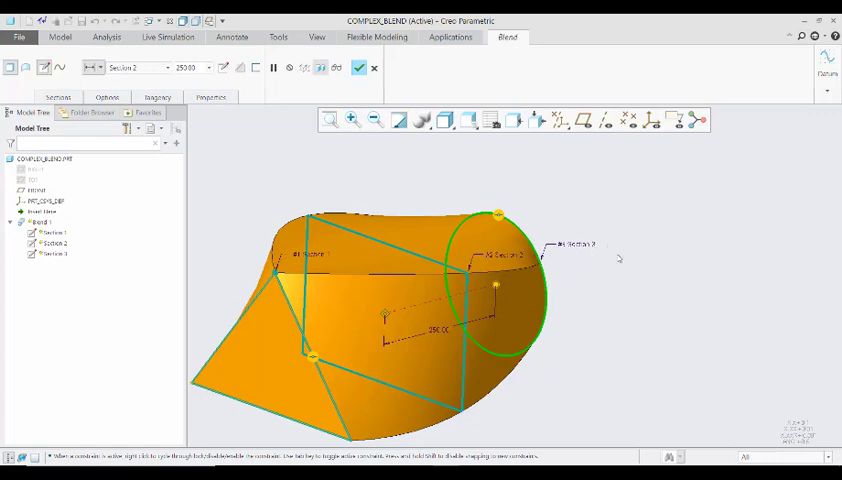
Step: Insert a fourth section about 201.46 beyond the circle section
click(57, 97)
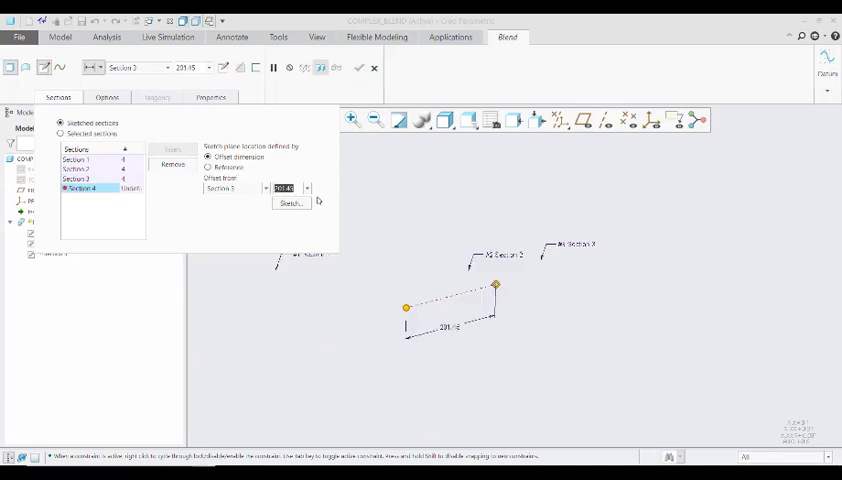
Step: Set Section 4's offset to 100 from Section 3 and open its sketch
click(285, 188)
text(100)
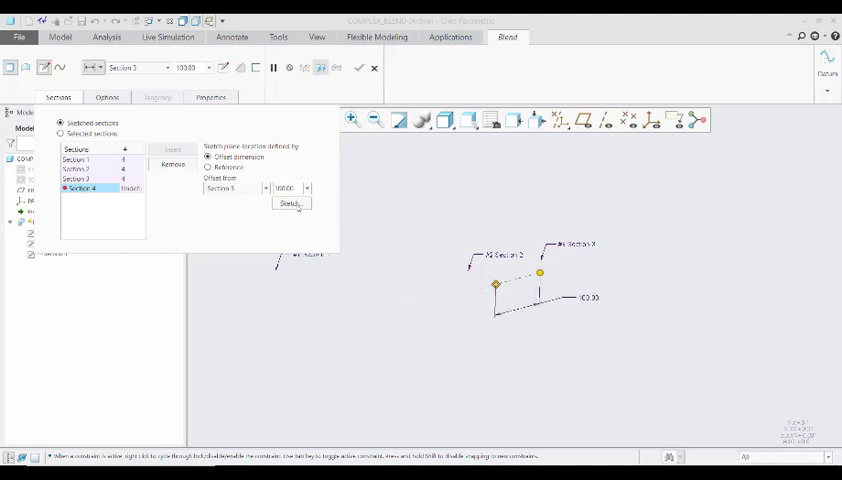
click(291, 203)
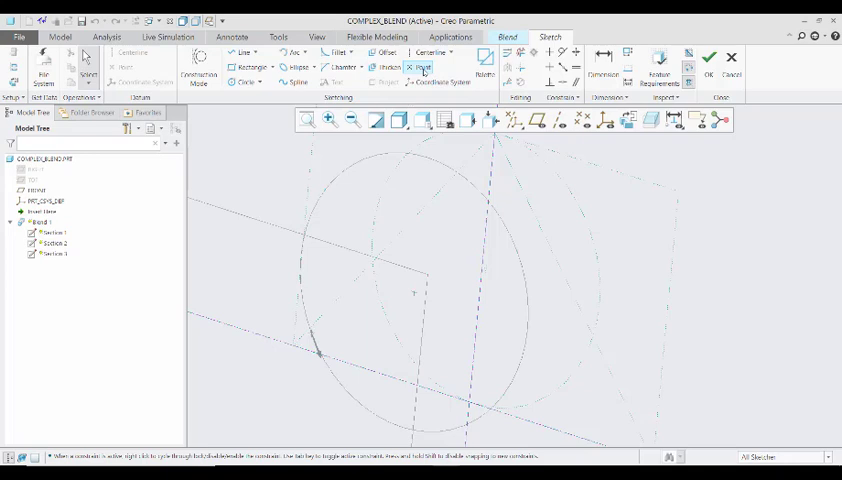
mouse_move(421, 67)
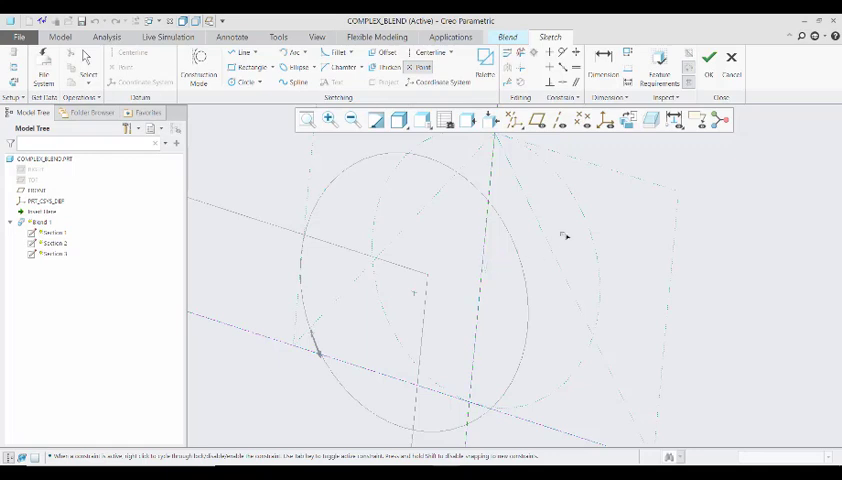
mouse_move(588, 247)
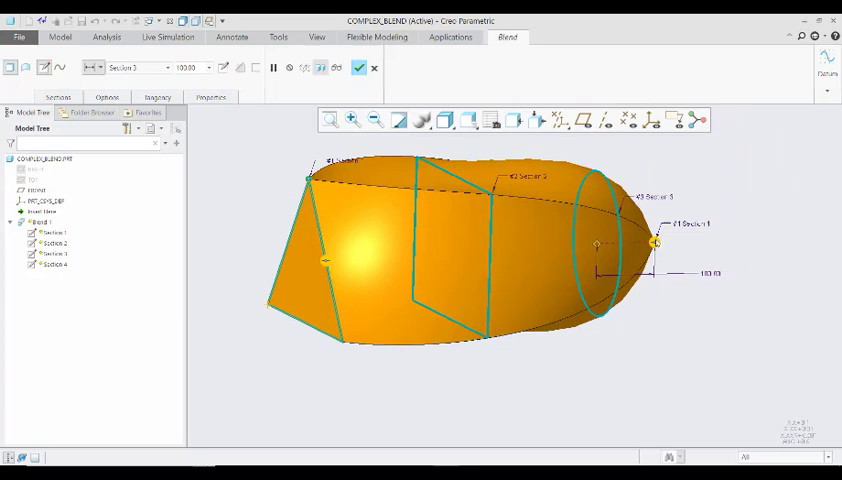
mouse_move(655, 245)
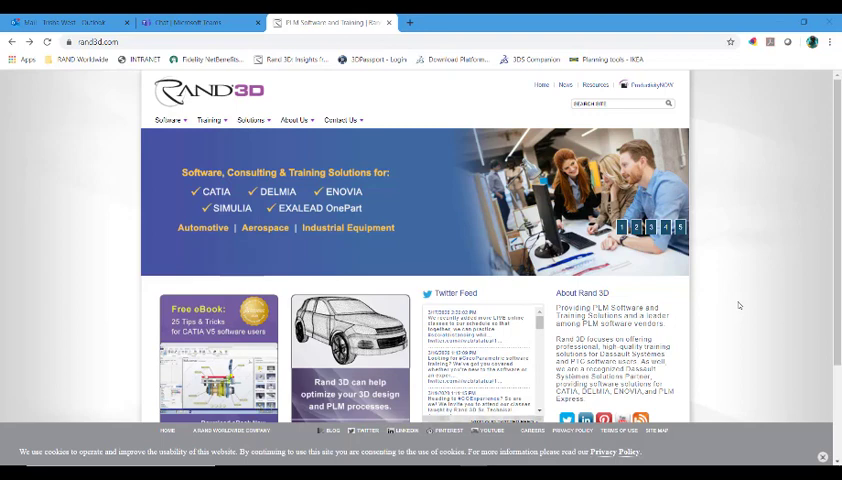
Step: Open the Training menu on rand3d.com to list course and schedule pages
click(209, 120)
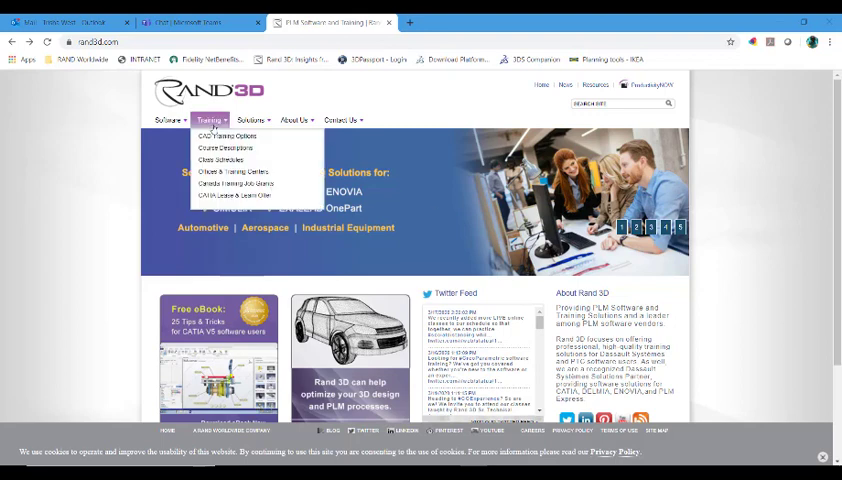